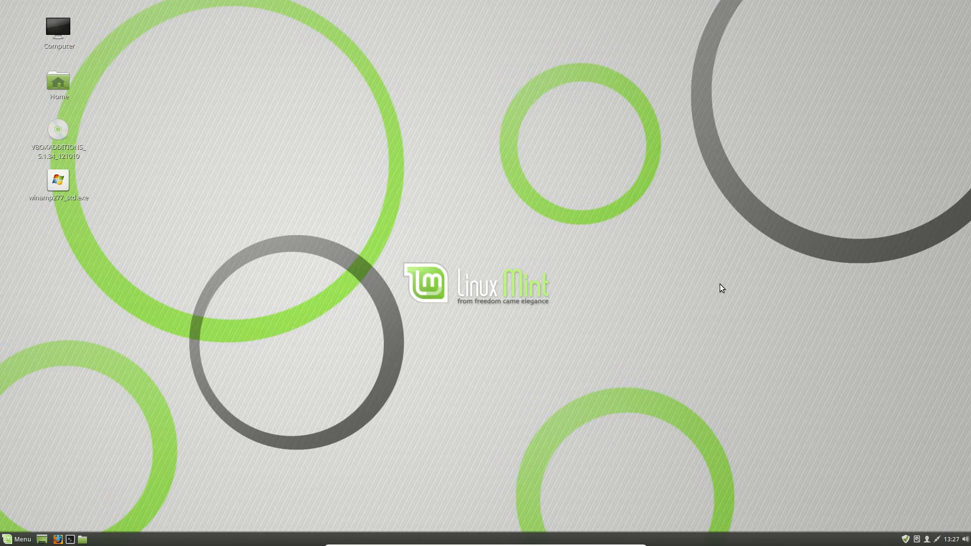
{"action": "mouse_move", "coordinate": [206, 342]}
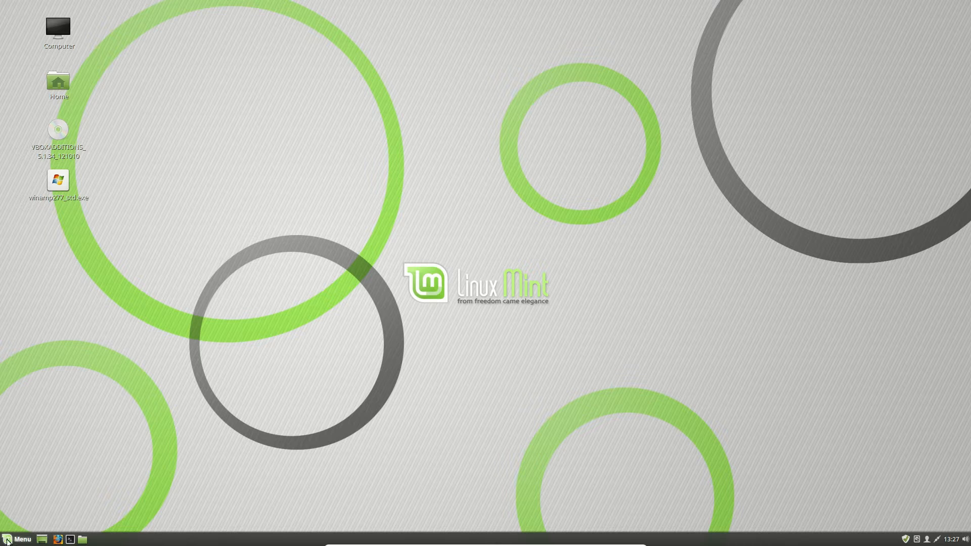
Search the Menu for 'update' and launch Update Manager.
{"action": "left_click", "coordinate": [9, 536]}
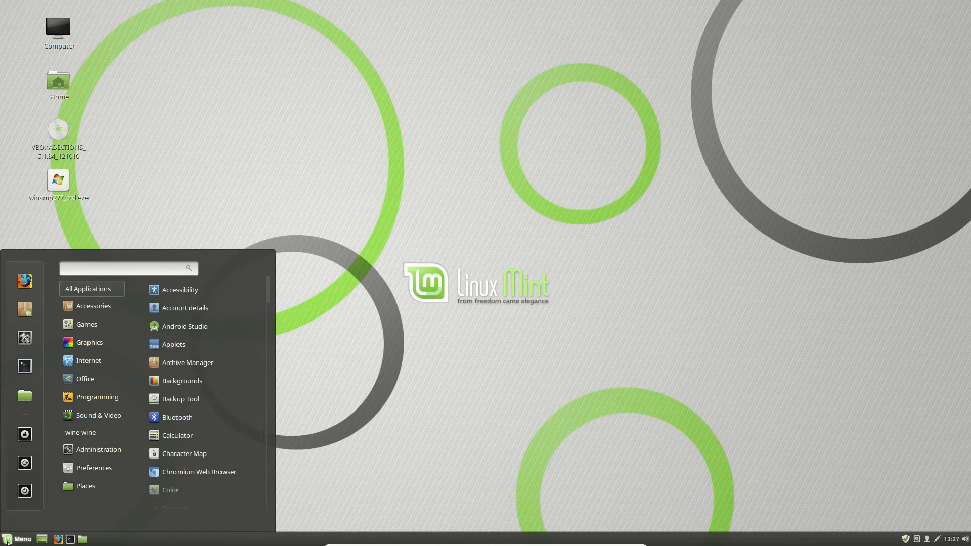
{"action": "type", "text": "update"}
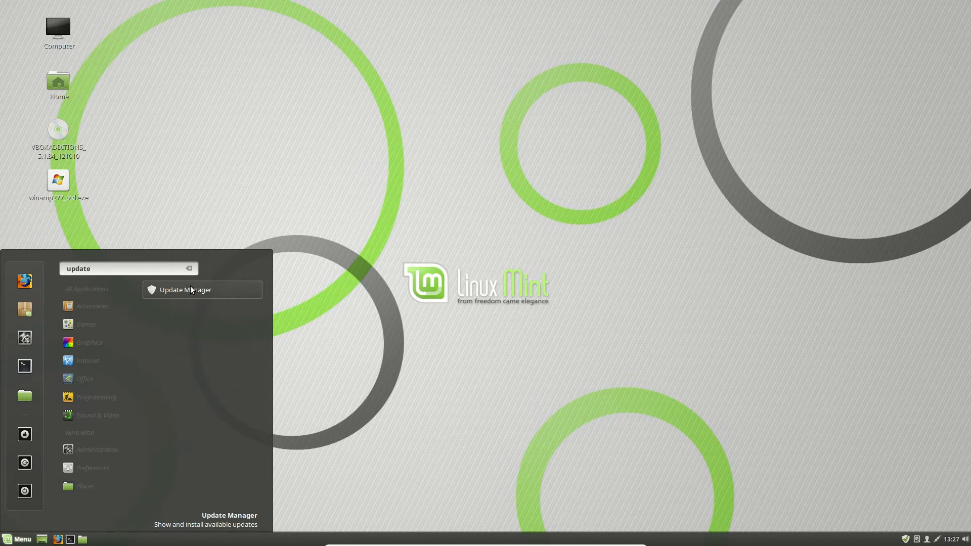
{"action": "left_click", "coordinate": [185, 290]}
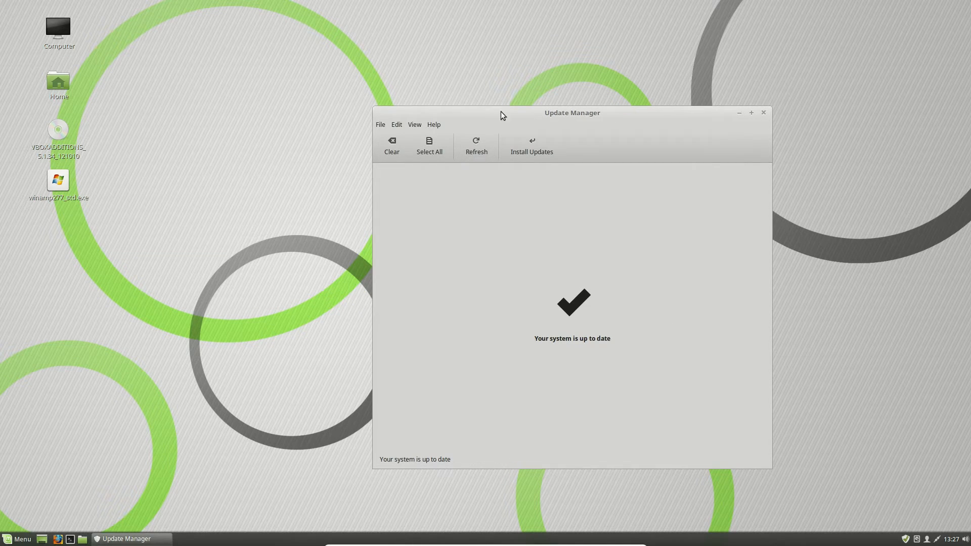
{"action": "mouse_move", "coordinate": [507, 118]}
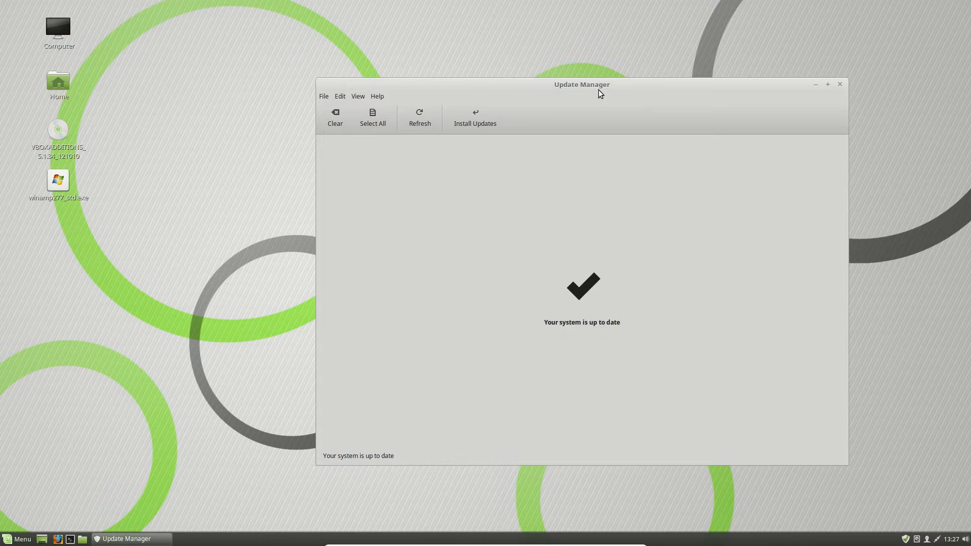
Open View > Linux kernels and continue past the kernel warning.
{"action": "left_click", "coordinate": [358, 97]}
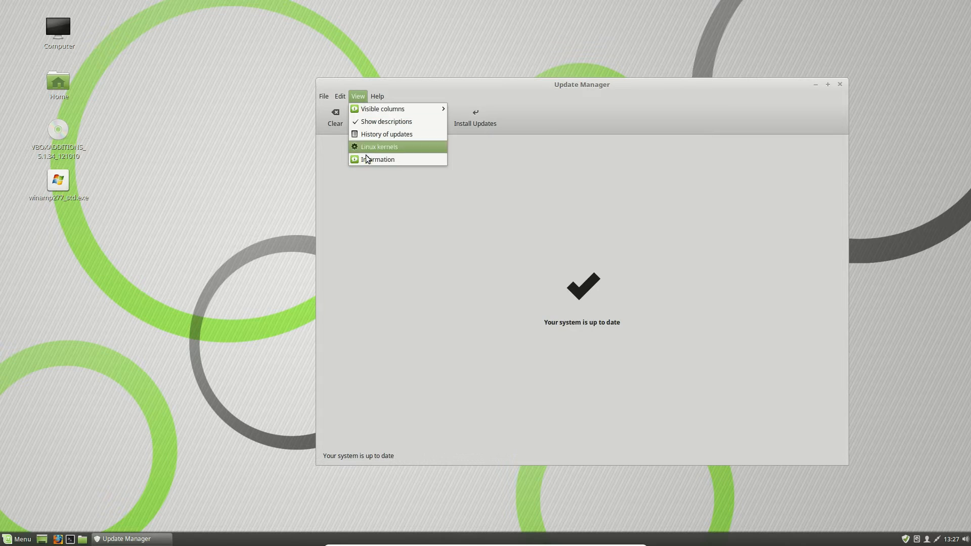
{"action": "mouse_move", "coordinate": [394, 152]}
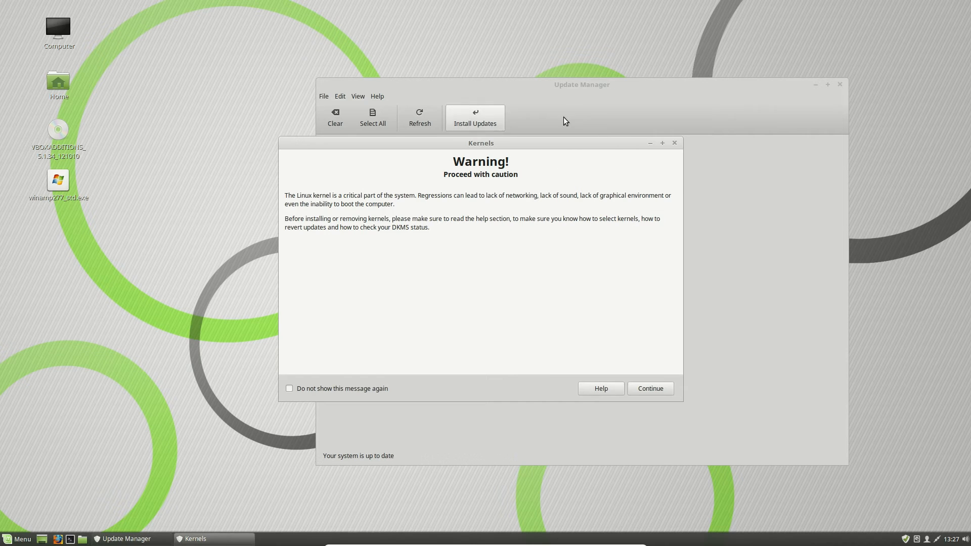
{"action": "left_click", "coordinate": [650, 388]}
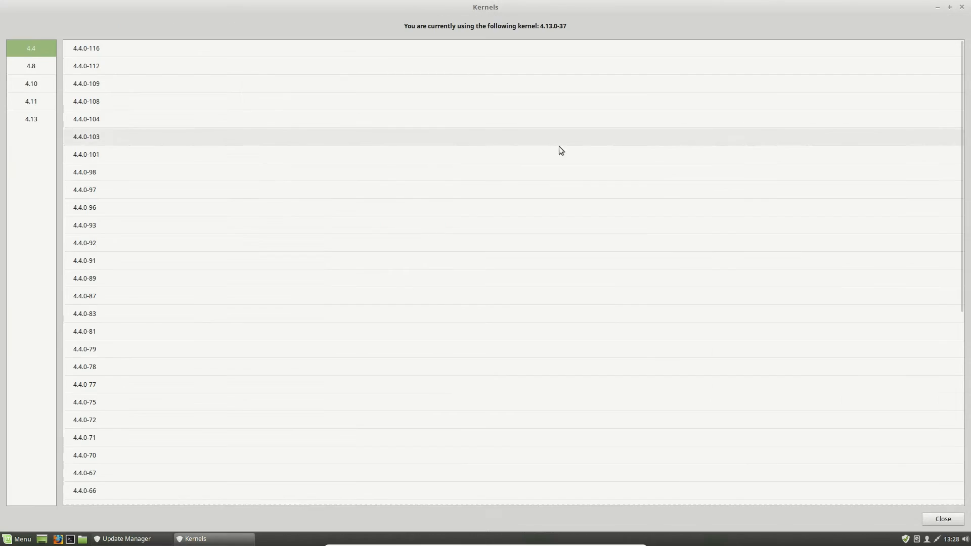
Browse the 4.11 and 4.10 series, expand 4.10.0-38, then show the 4.13 kernels.
{"action": "left_click", "coordinate": [33, 101]}
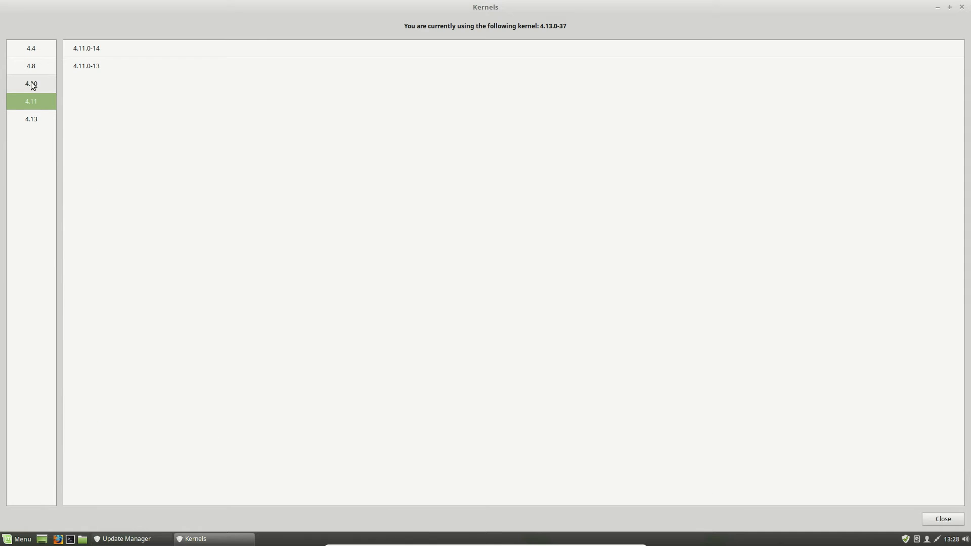
{"action": "left_click", "coordinate": [31, 83]}
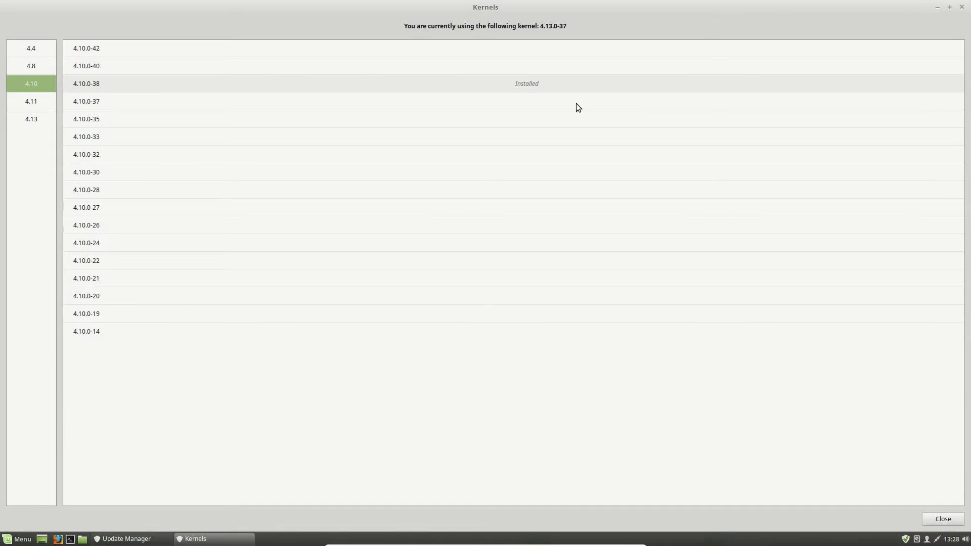
{"action": "left_click", "coordinate": [86, 83]}
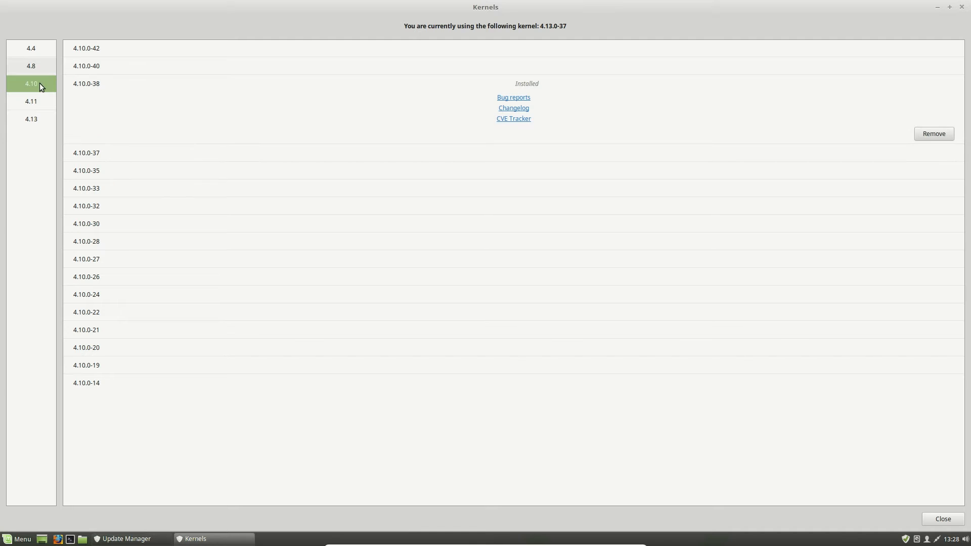
{"action": "mouse_move", "coordinate": [532, 84]}
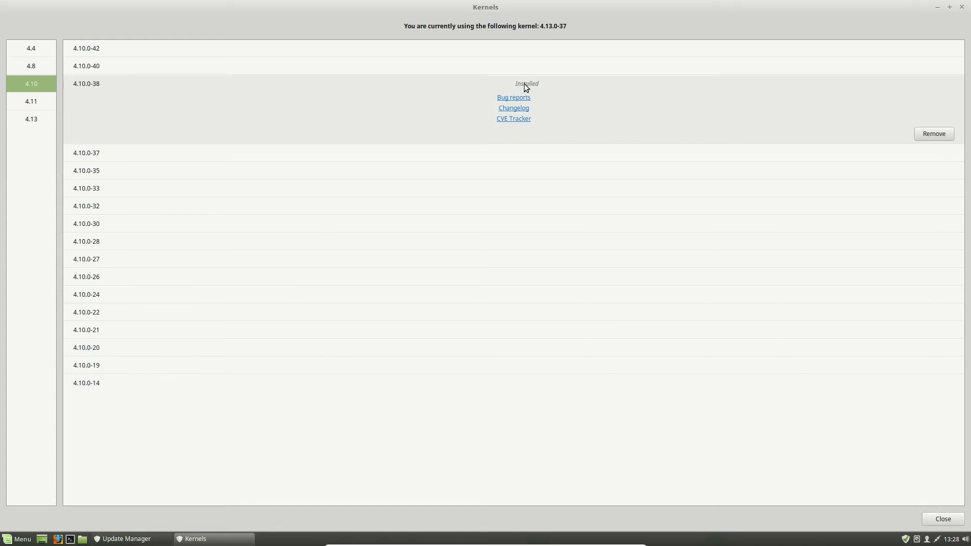
{"action": "mouse_move", "coordinate": [538, 86]}
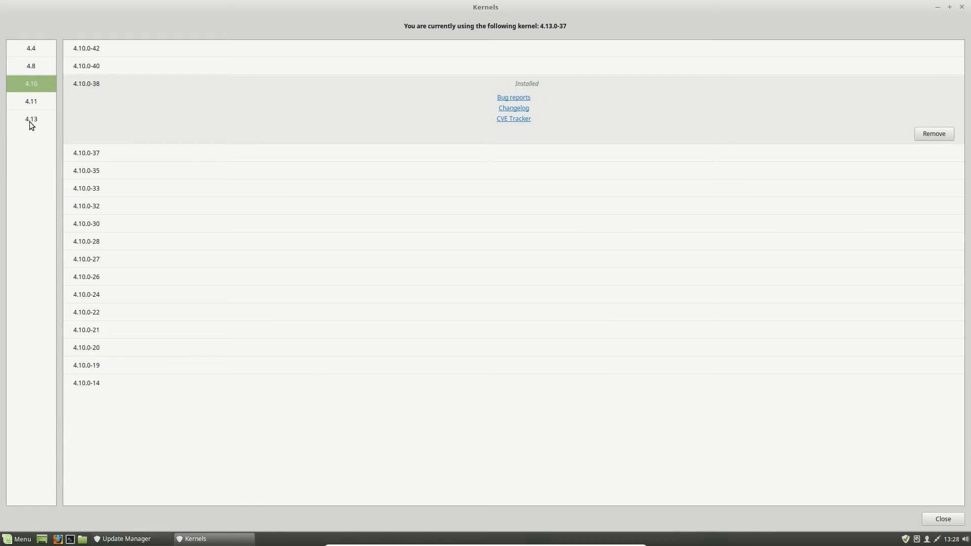
{"action": "left_click", "coordinate": [29, 120]}
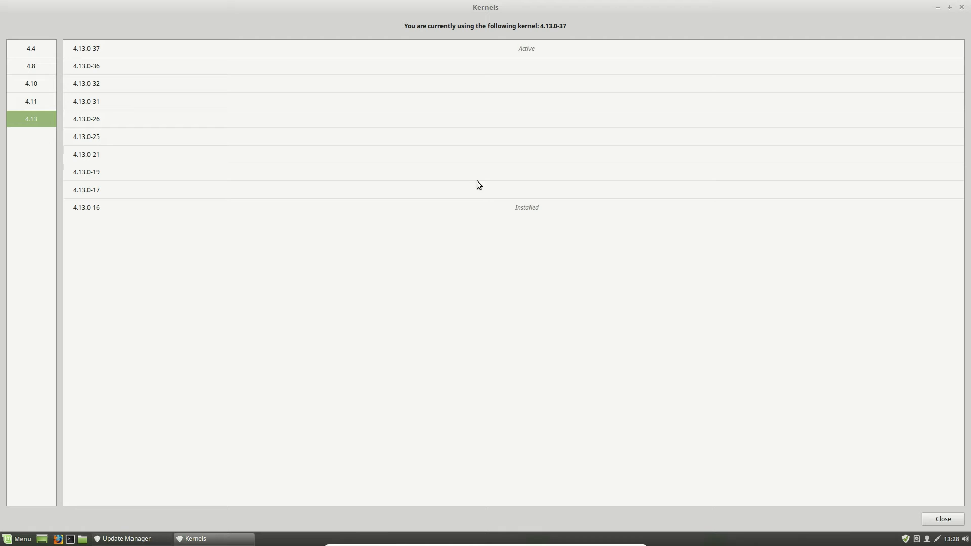
Expand kernel 4.13.0-16's details, then install kernel 4.13.0-26.
{"action": "left_click", "coordinate": [86, 207]}
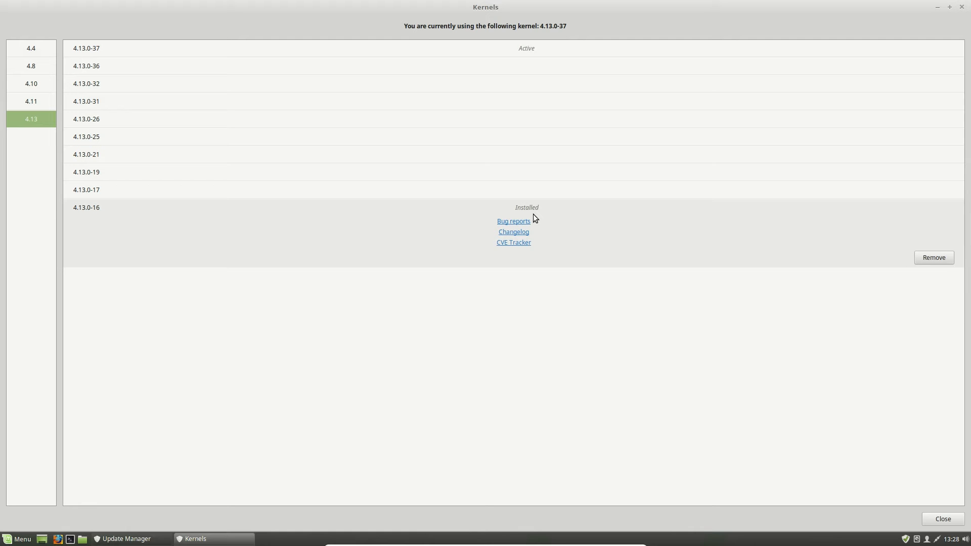
{"action": "mouse_move", "coordinate": [547, 205]}
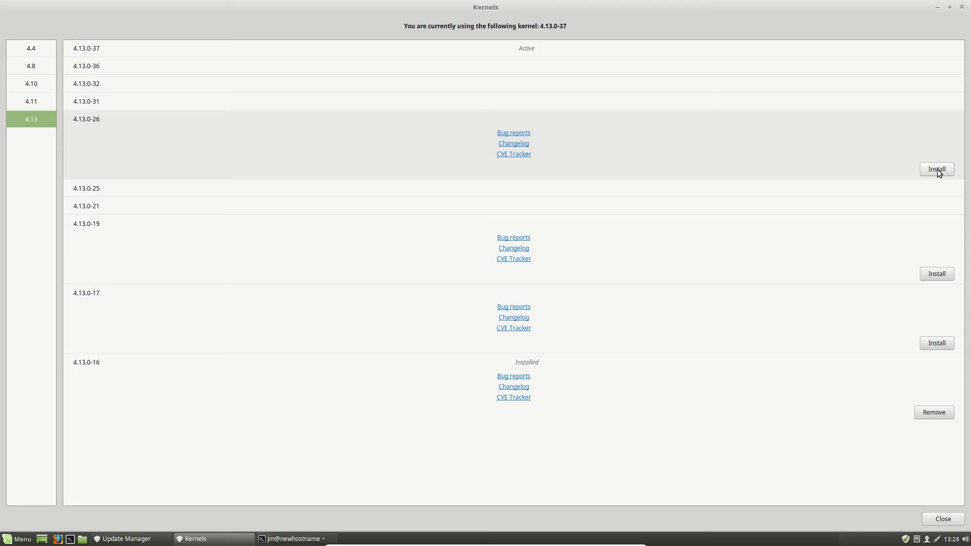
{"action": "left_click", "coordinate": [936, 169]}
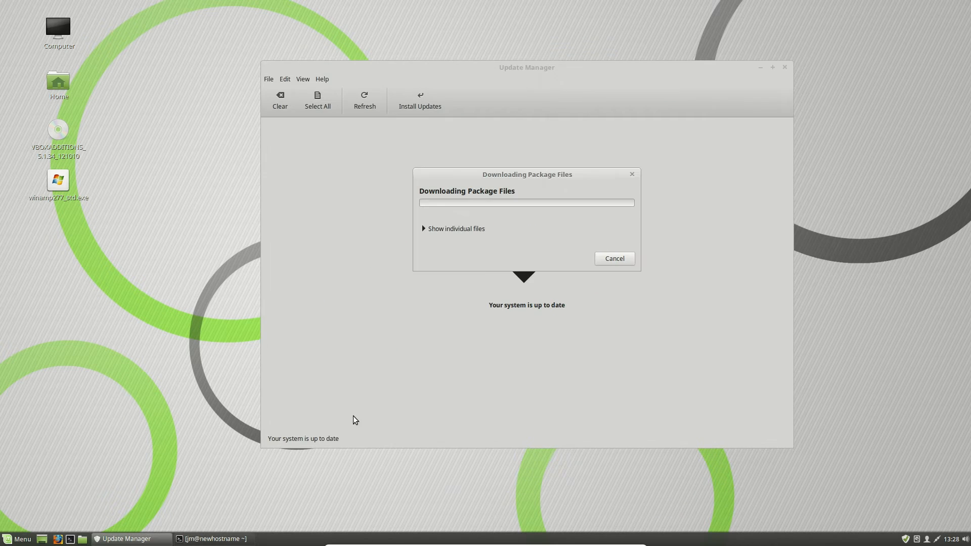
Bring up the terminal holding the typed 'uname -a' command while the headers install.
{"action": "left_click", "coordinate": [452, 229]}
{"action": "type", "text": "uname -a"}
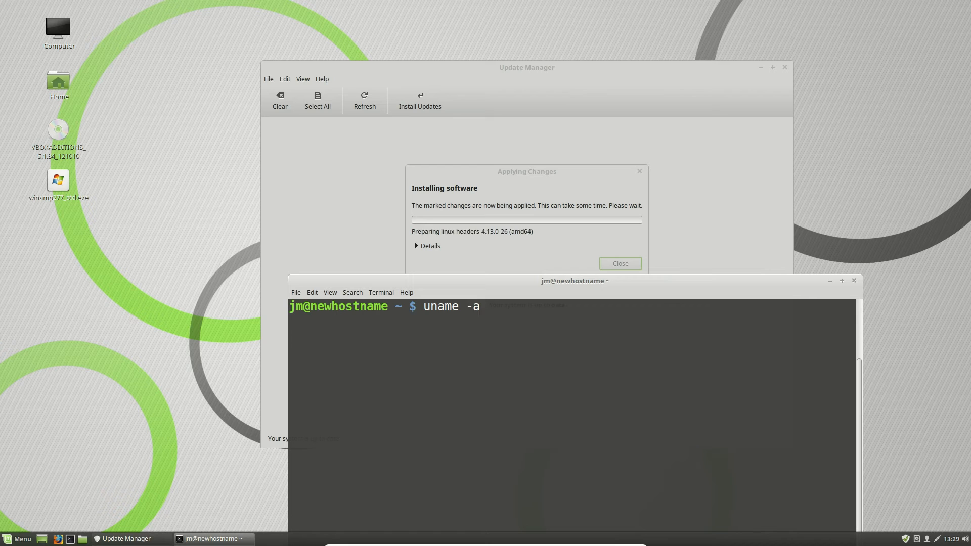
Run 'uname -a' in the terminal to print the current kernel details.
{"action": "key", "text": "Return"}
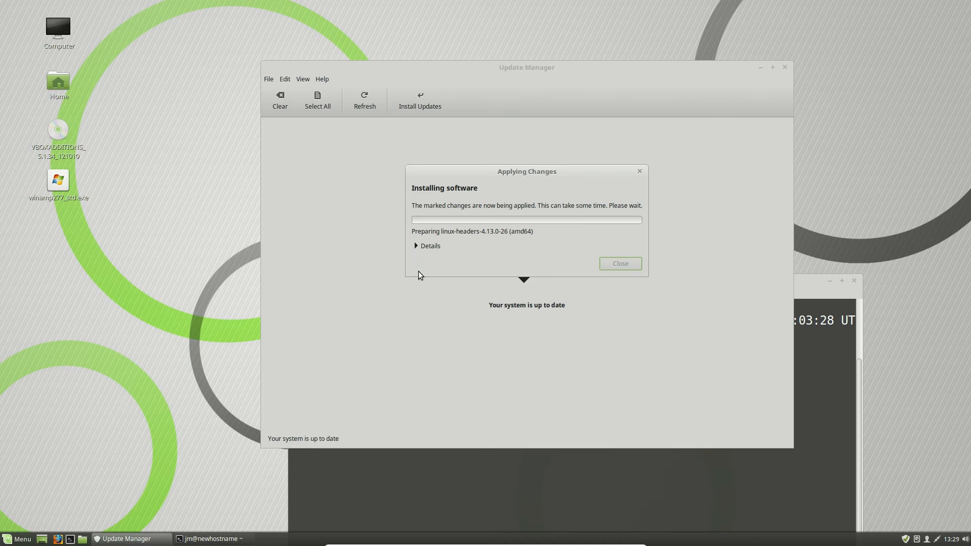
Expand Details in the Applying Changes dialog to view the installation log.
{"action": "left_click", "coordinate": [426, 246]}
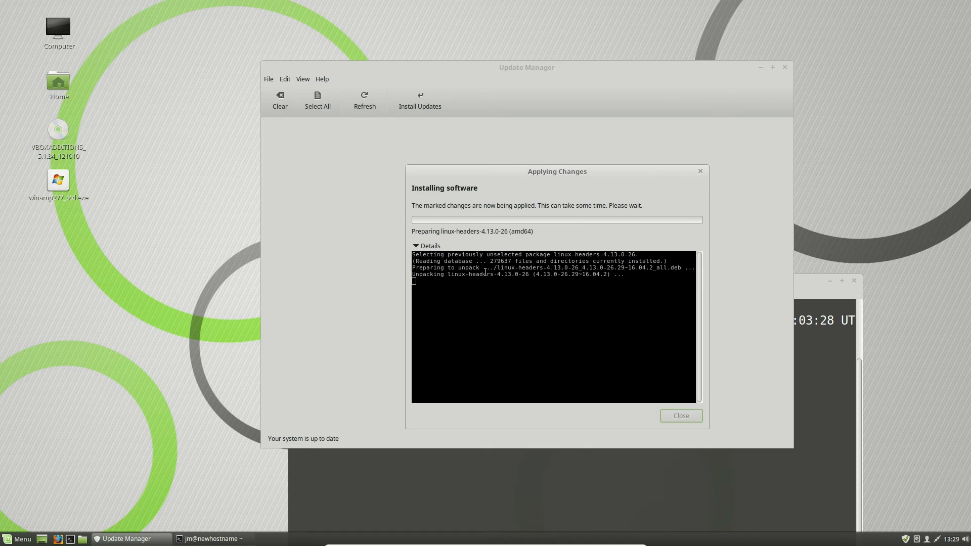
{"action": "mouse_move", "coordinate": [482, 336]}
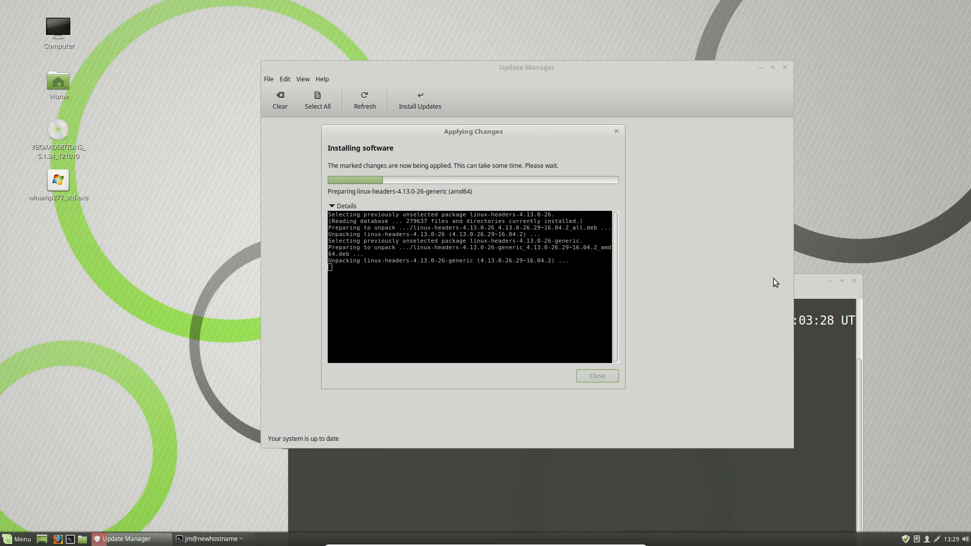
Raise the terminal showing kernel 4.13.0-37, then minimize it.
{"action": "left_click", "coordinate": [211, 539]}
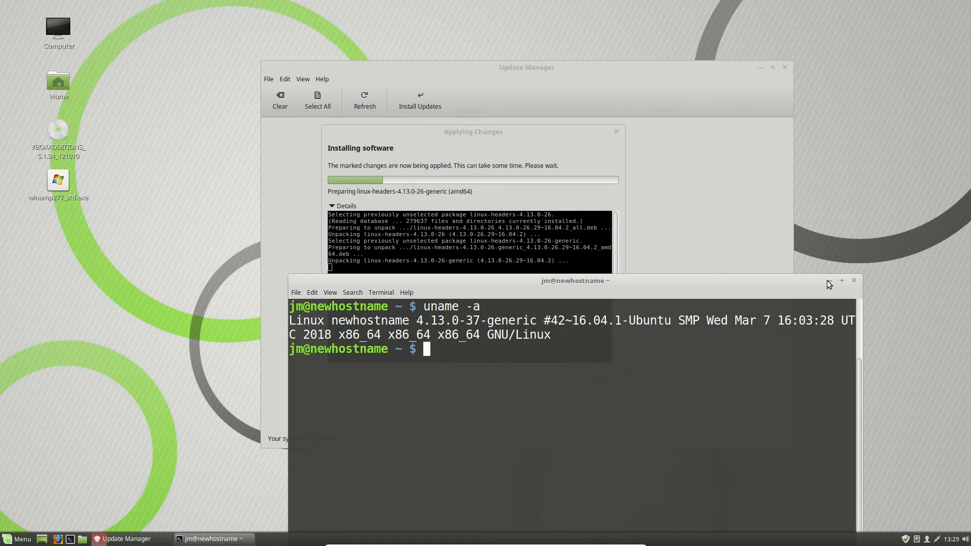
{"action": "left_click", "coordinate": [841, 280]}
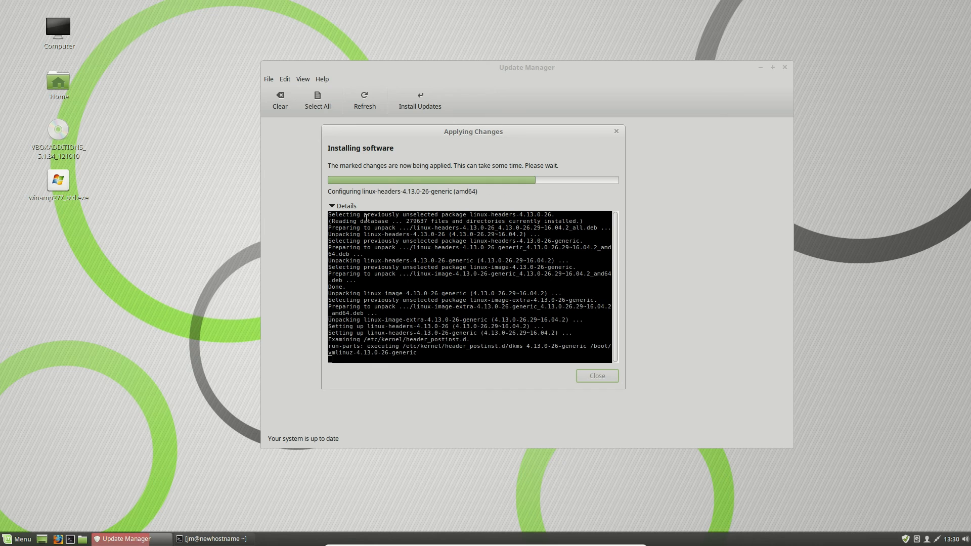
{"action": "mouse_move", "coordinate": [507, 241]}
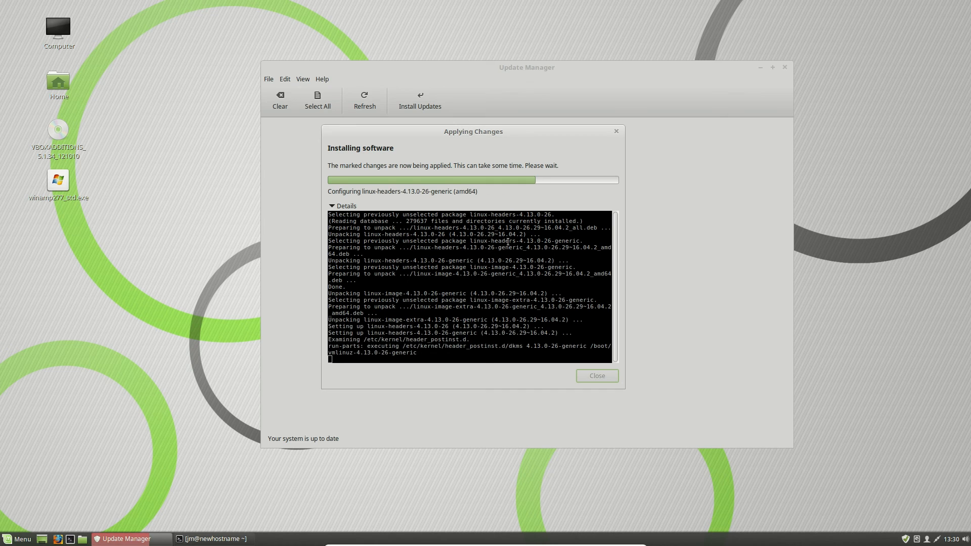
{"action": "mouse_move", "coordinate": [504, 247]}
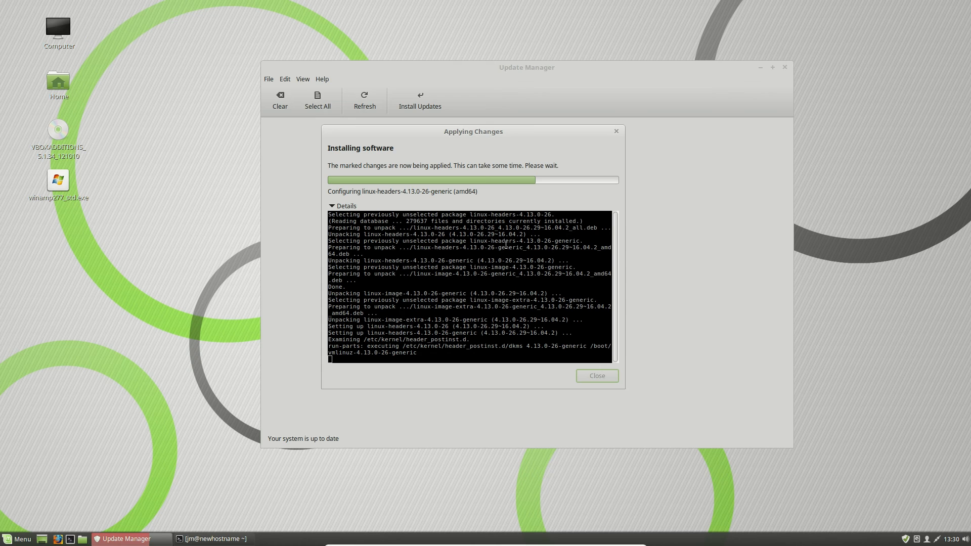
{"action": "mouse_move", "coordinate": [619, 304]}
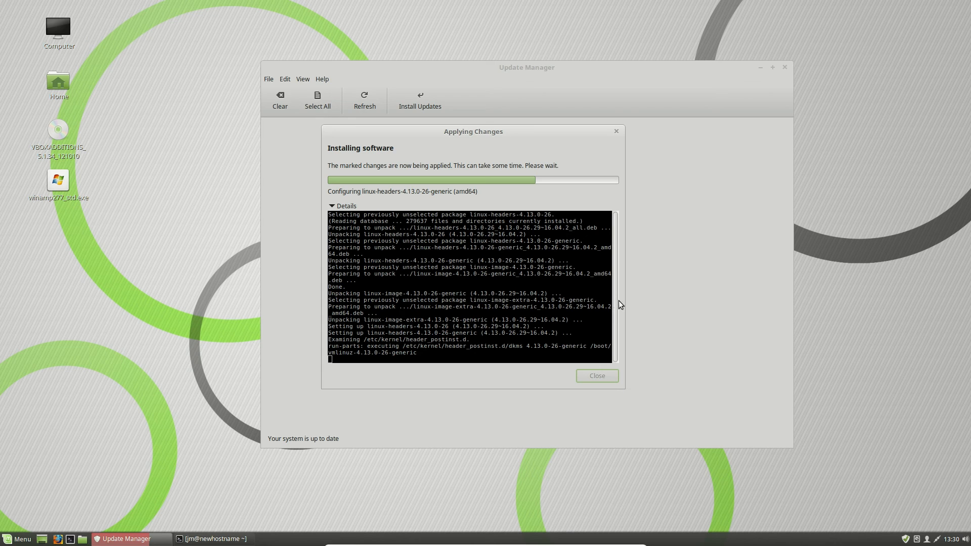
{"action": "mouse_move", "coordinate": [203, 539]}
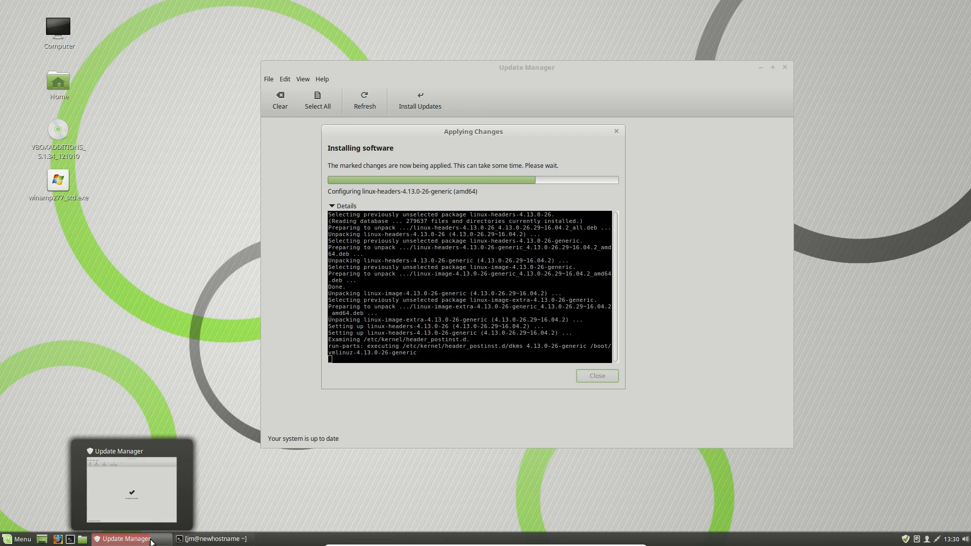
{"action": "mouse_move", "coordinate": [154, 516]}
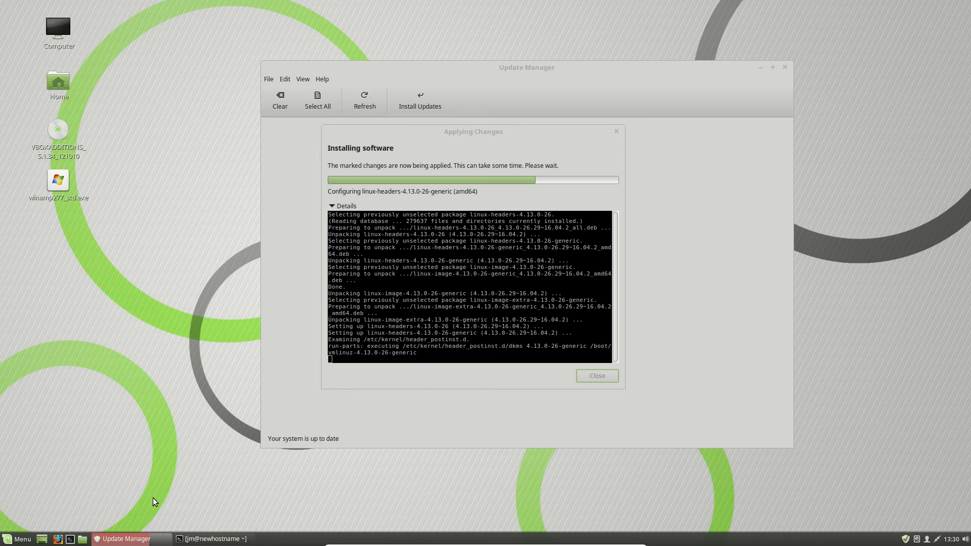
{"action": "mouse_move", "coordinate": [269, 490]}
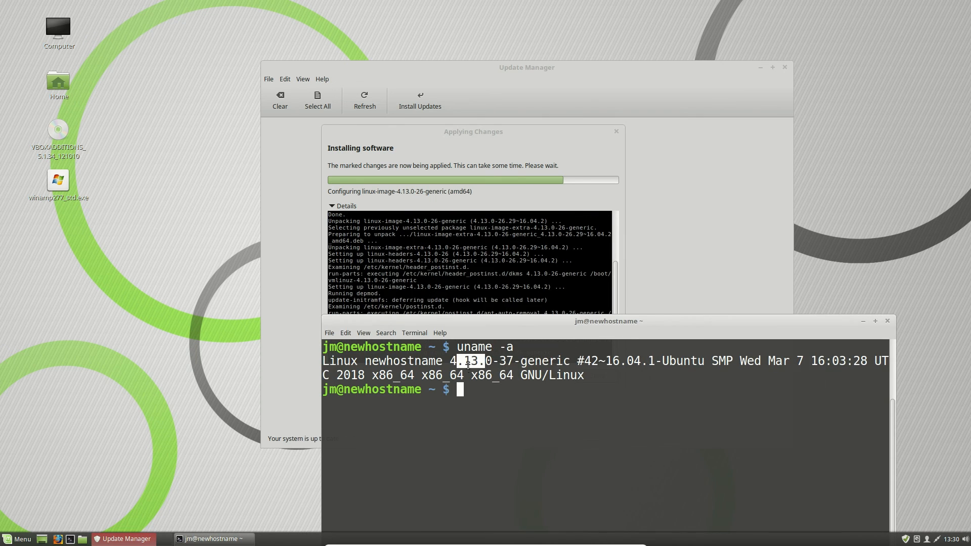
Drag the terminal down and right to sit beside the installer.
{"action": "left_click_drag", "start_coordinate": [608, 321], "coordinate": [640, 352]}
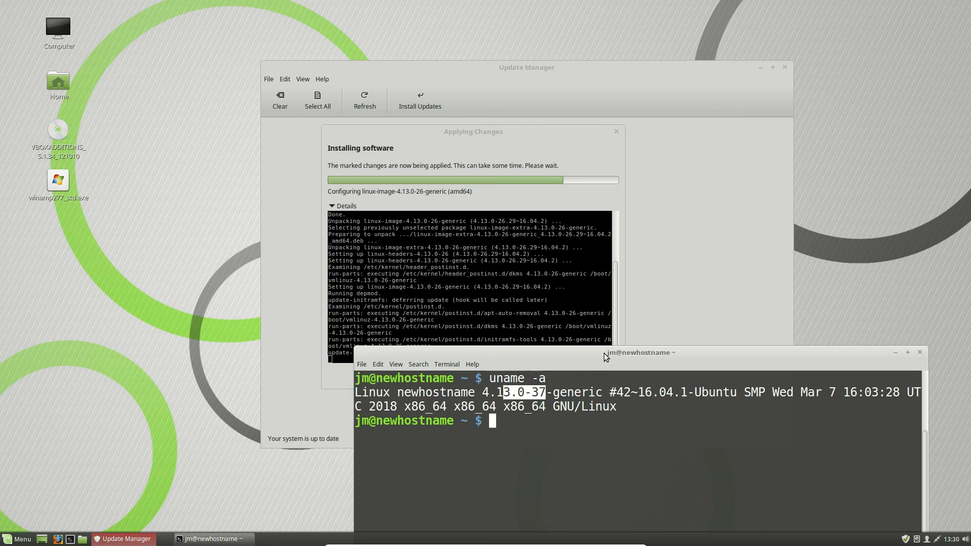